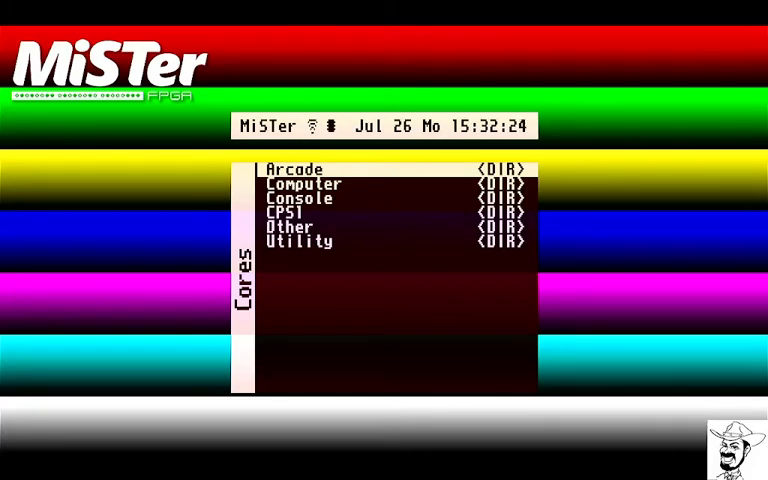
- Move down through the MiSTer core folder list before switching to TechCowboy's Weblog
{"action": "key", "text": "down"}
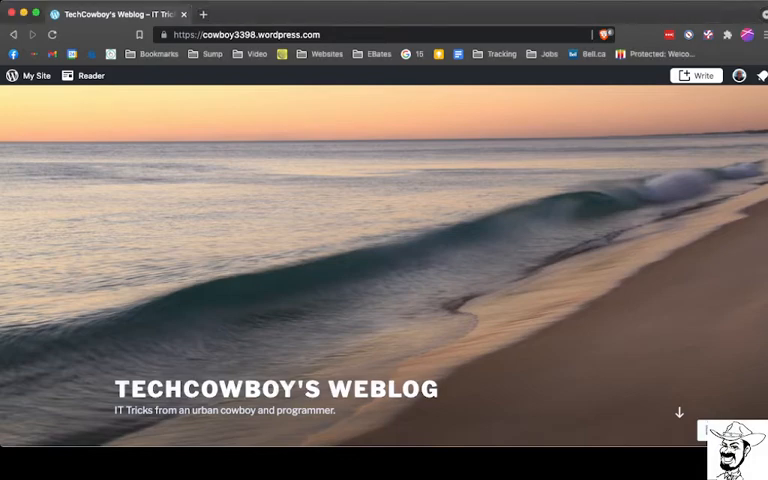
- Search the weblog for 'amiga' and locate the WHDLoad Installation post in the results
{"action": "scroll", "scroll_direction": "down", "scroll_amount": 3}
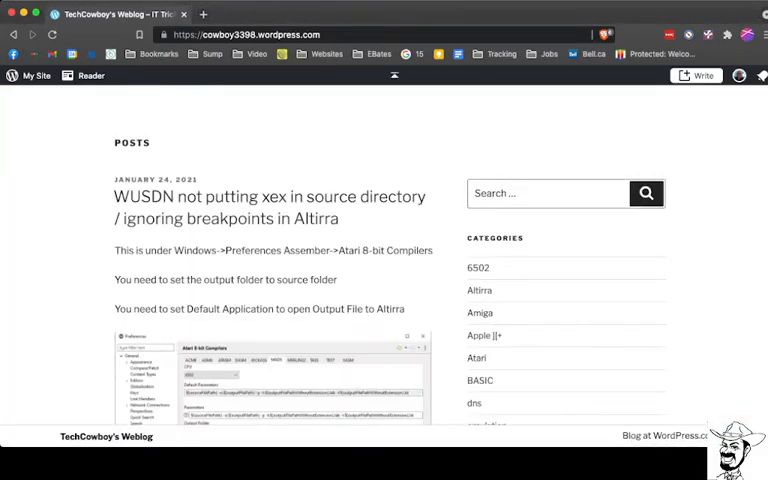
{"action": "type", "text": "amiga"}
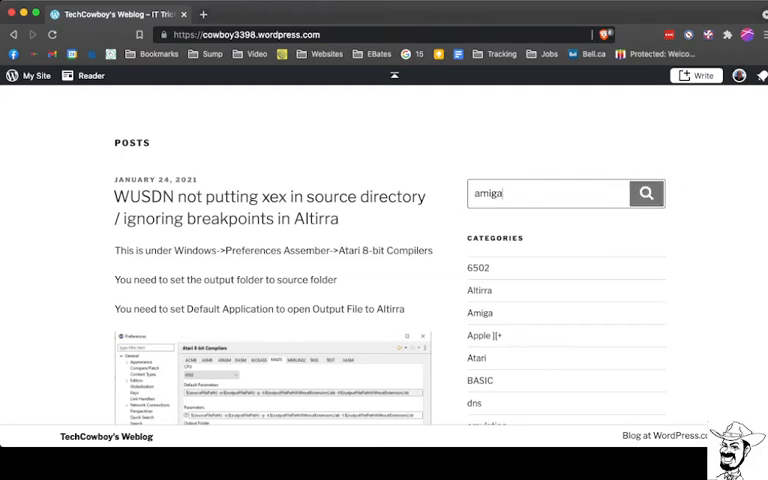
{"action": "left_click", "coordinate": [646, 192]}
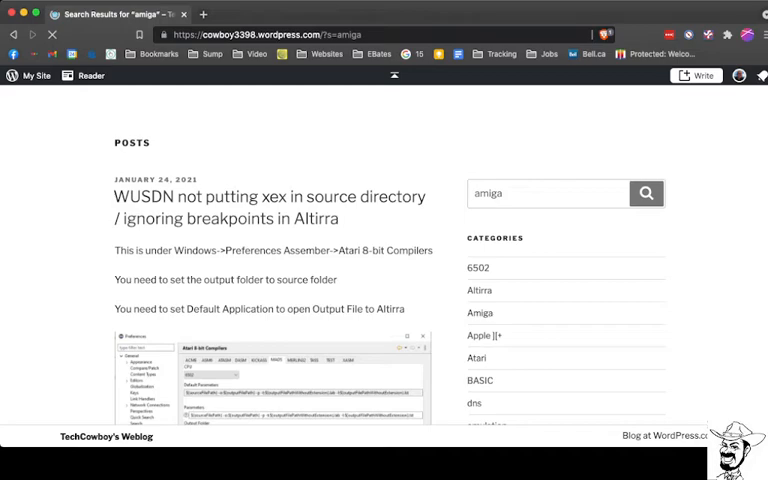
{"action": "scroll", "scroll_direction": "up", "scroll_amount": 3}
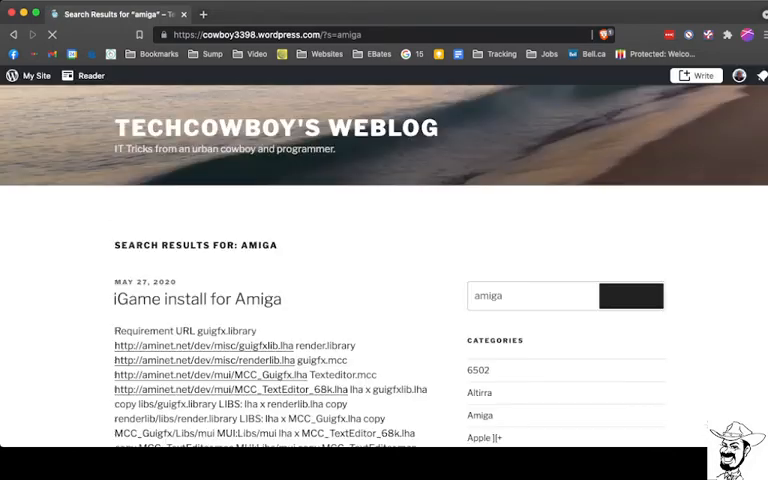
{"action": "scroll", "scroll_direction": "down", "scroll_amount": 3}
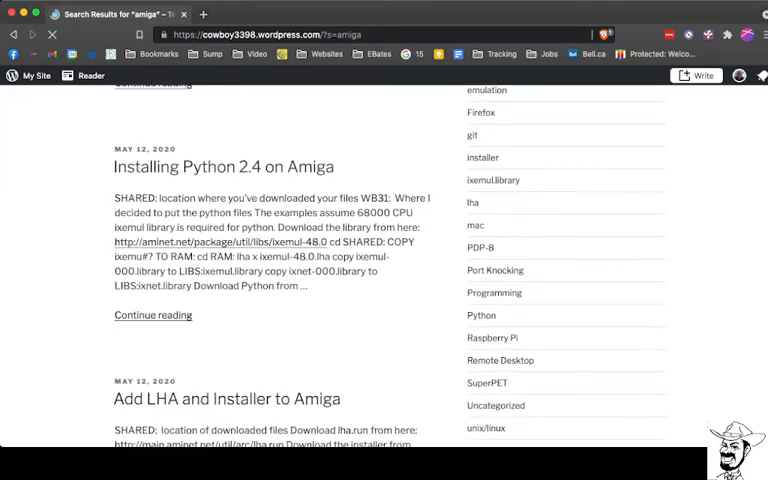
{"action": "scroll", "scroll_direction": "down", "scroll_amount": 3}
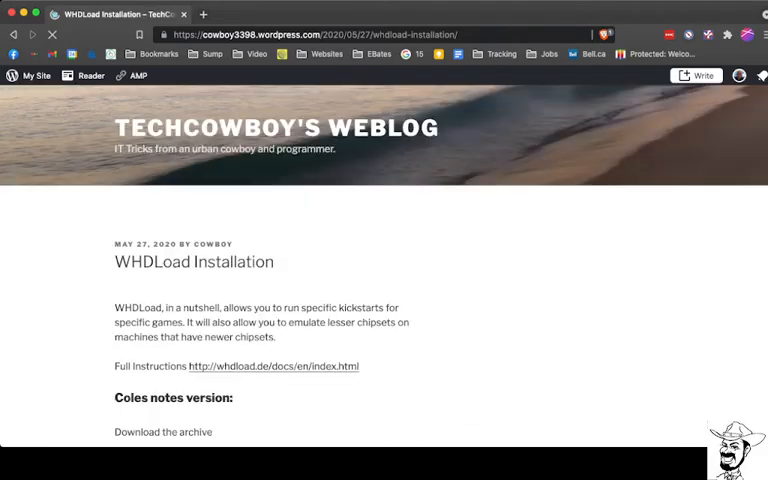
- Review the install commands and download the skick346.lha kickstart archive from the post
{"action": "scroll", "scroll_direction": "down", "scroll_amount": 3}
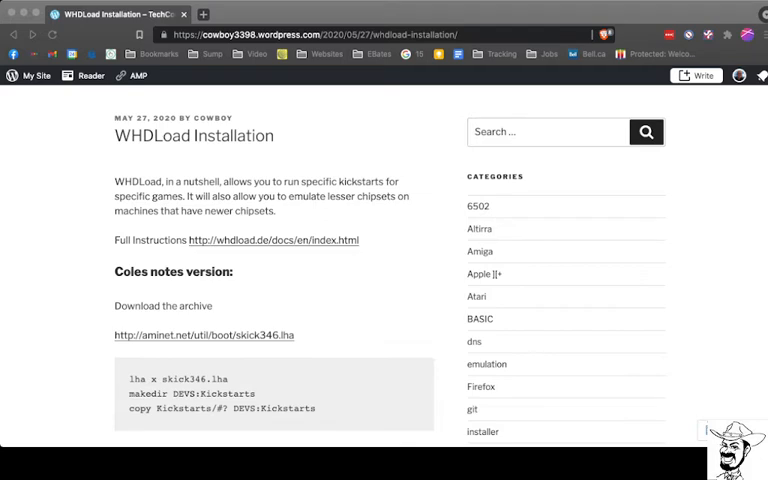
{"action": "left_click", "coordinate": [204, 336]}
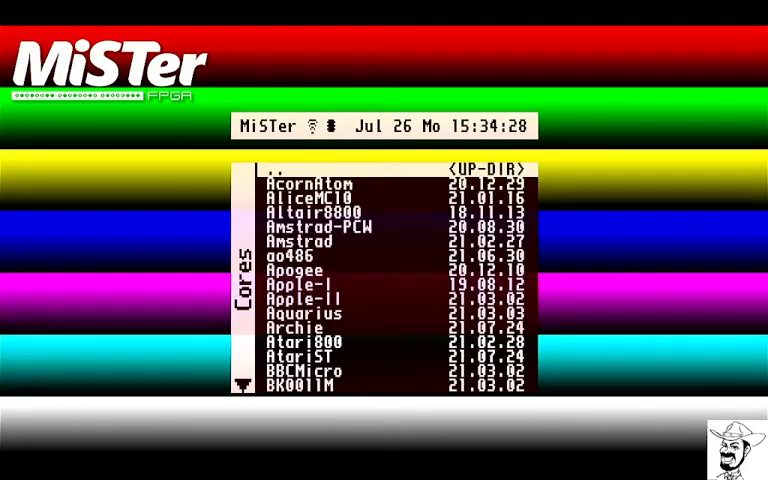
- Scroll the Cores list to the Amiga/Minimig core and boot it into AmigaOS 3.2
{"action": "scroll", "scroll_direction": "down", "scroll_amount": 3}
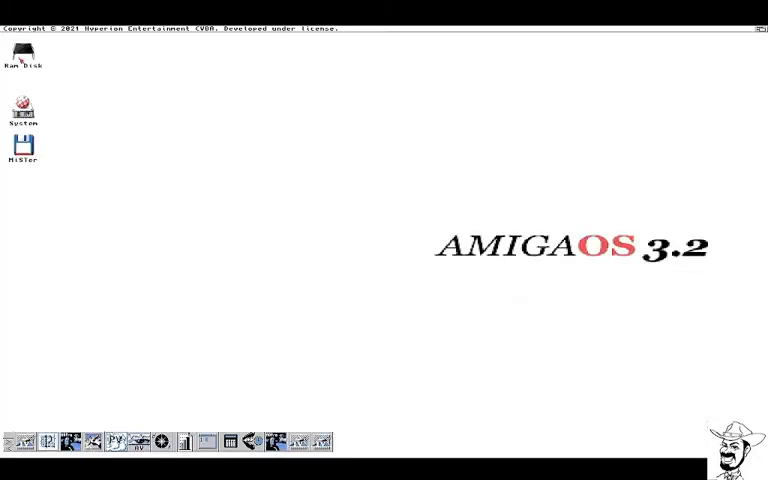
- Open the hard drive's downloads drawer and select the skick346.lha archive
{"action": "double_click", "coordinate": [22, 56]}
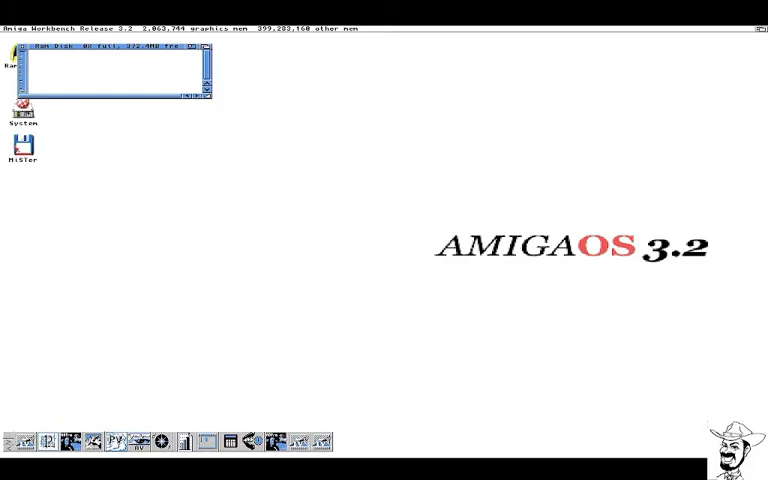
{"action": "double_click", "coordinate": [22, 140]}
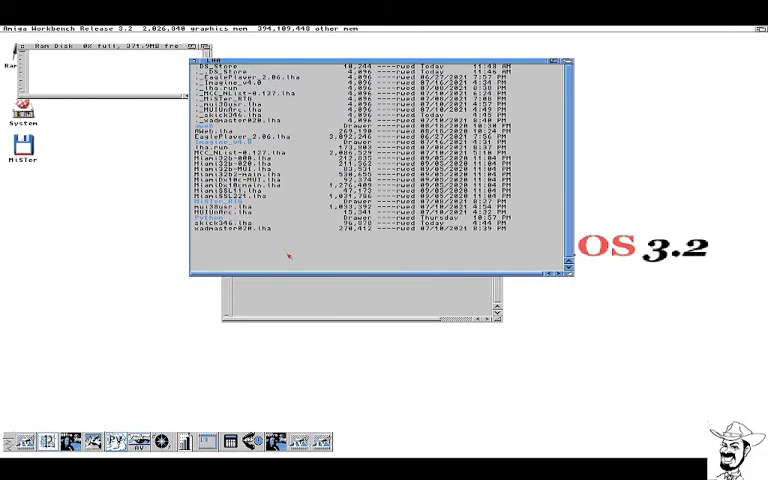
{"action": "left_click", "coordinate": [240, 222]}
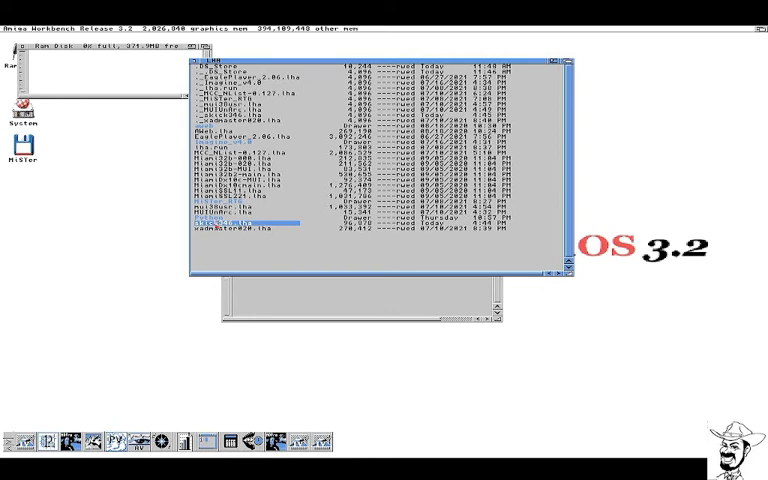
{"action": "mouse_move", "coordinate": [104, 72]}
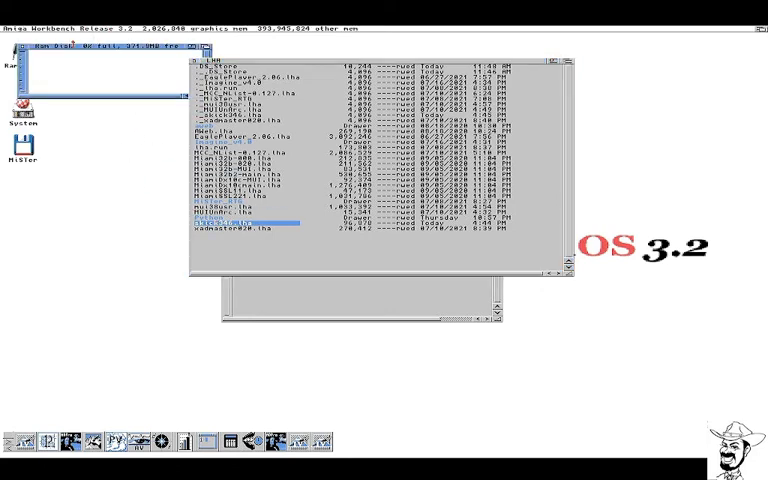
{"action": "left_click", "coordinate": [76, 16]}
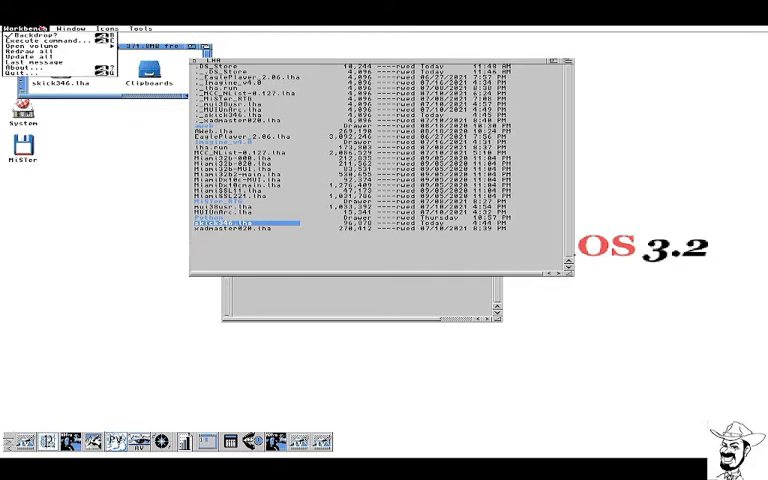
- Use Execute Command to run 'lha x skick346.lha' and 'makedir DEVS:Kickstarts'
{"action": "left_click", "coordinate": [40, 32]}
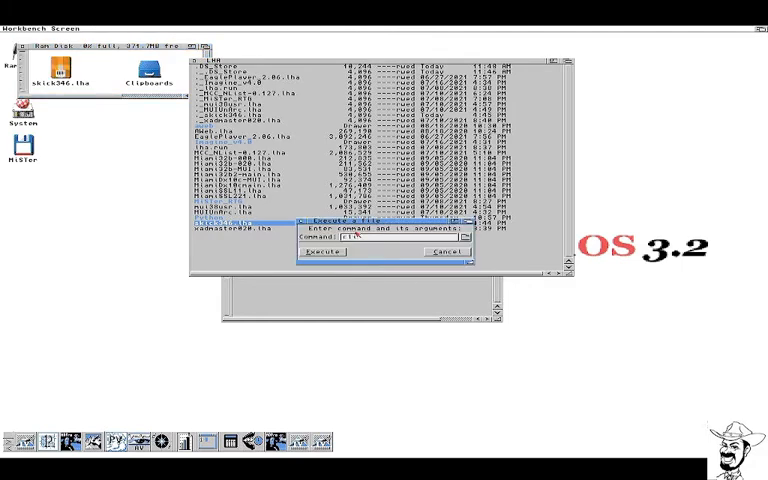
{"action": "left_click", "coordinate": [322, 252]}
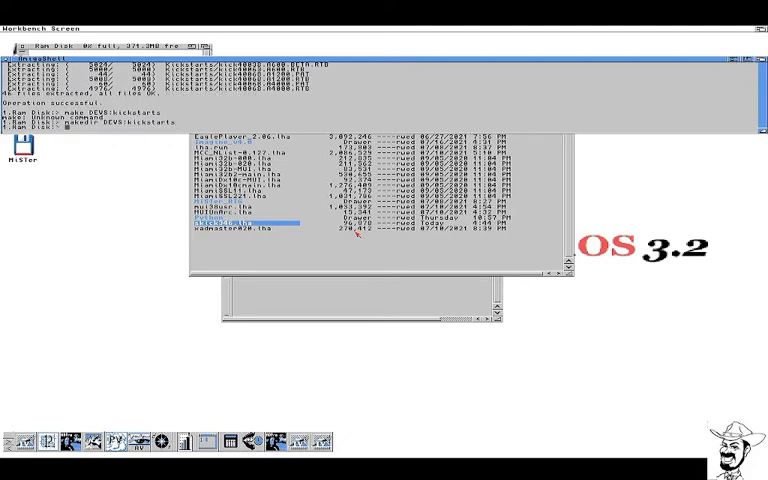
- Run 'copy Kickstarts/#? DEVS:Kickstarts' to place the extracted kickstart files in DEVS
{"action": "type", "text": "copy"}
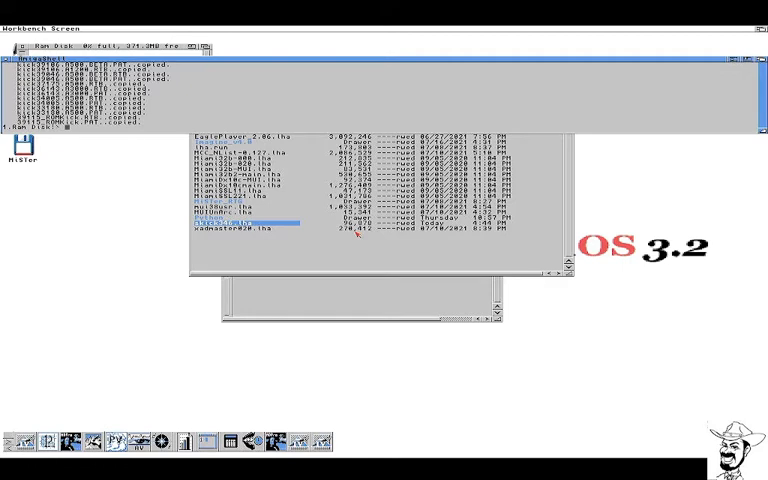
{"action": "mouse_move", "coordinate": [192, 290]}
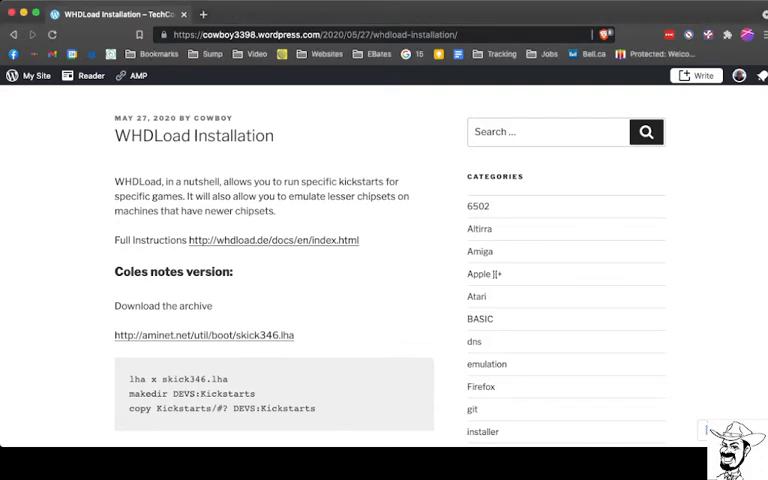
- Follow the whdload.de need.html link and select a kickstart name in its requirements table
{"action": "scroll", "scroll_direction": "down", "scroll_amount": 3}
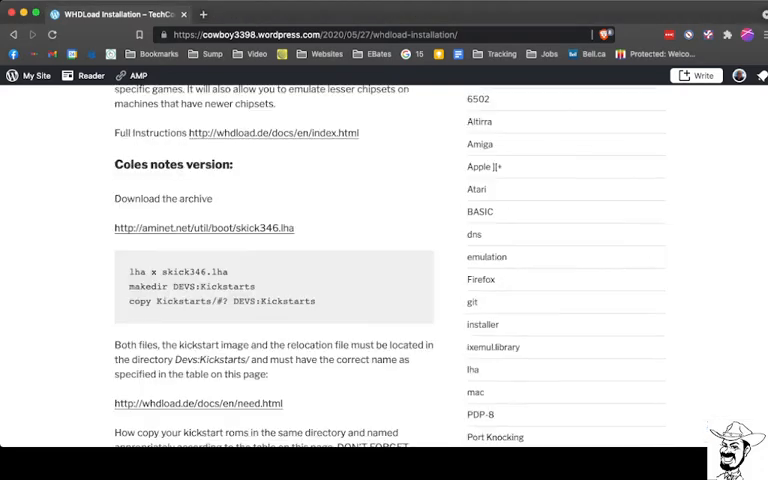
{"action": "left_click", "coordinate": [198, 404]}
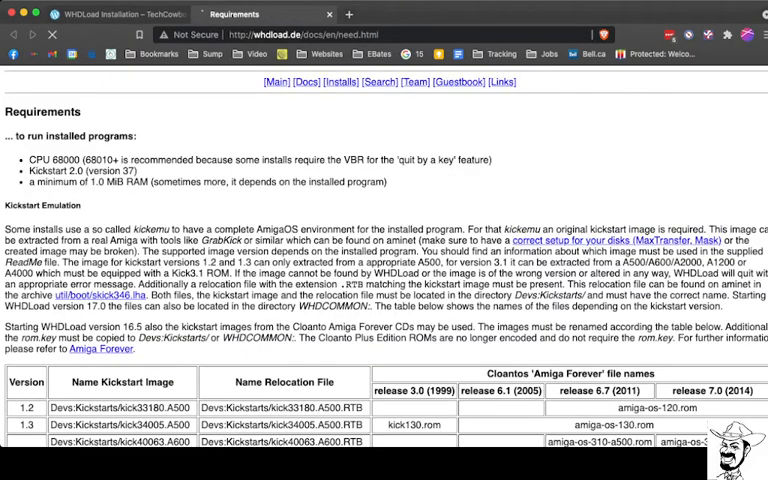
{"action": "scroll", "scroll_direction": "down", "scroll_amount": 3}
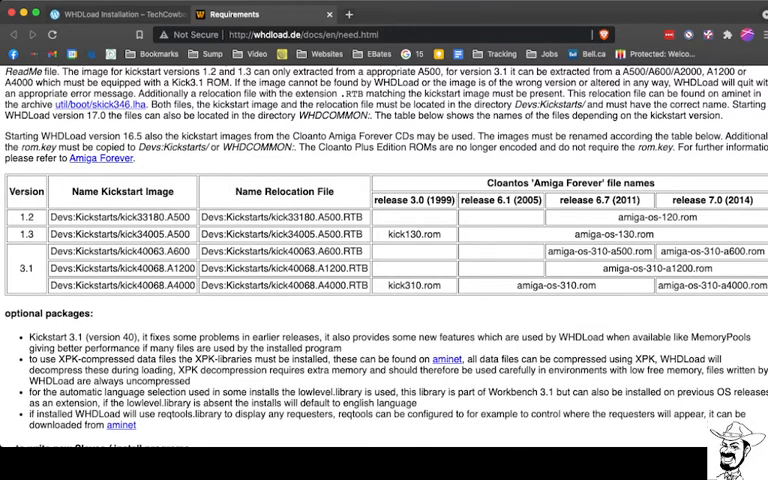
{"action": "double_click", "coordinate": [120, 216]}
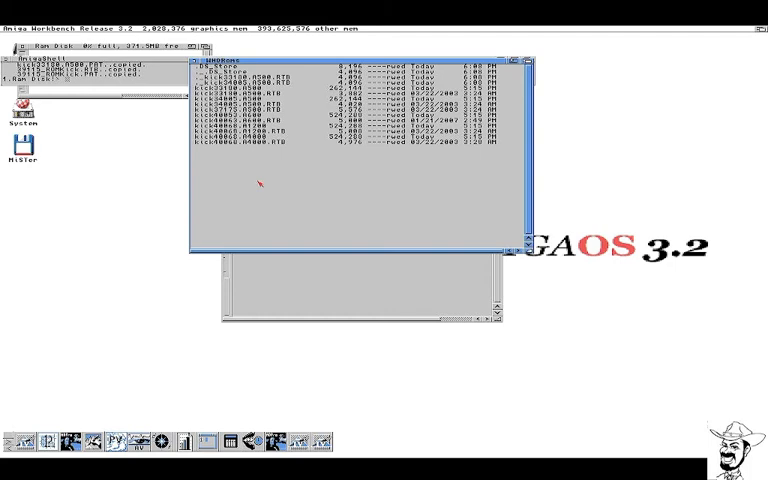
{"action": "mouse_move", "coordinate": [264, 164]}
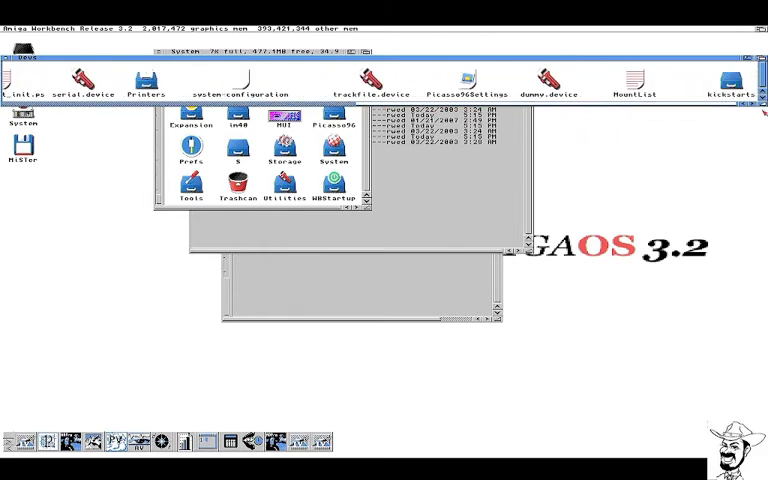
- Drag the kick ROM files into the Kickstarts drawer and confirm the copy requester
{"action": "double_click", "coordinate": [730, 80]}
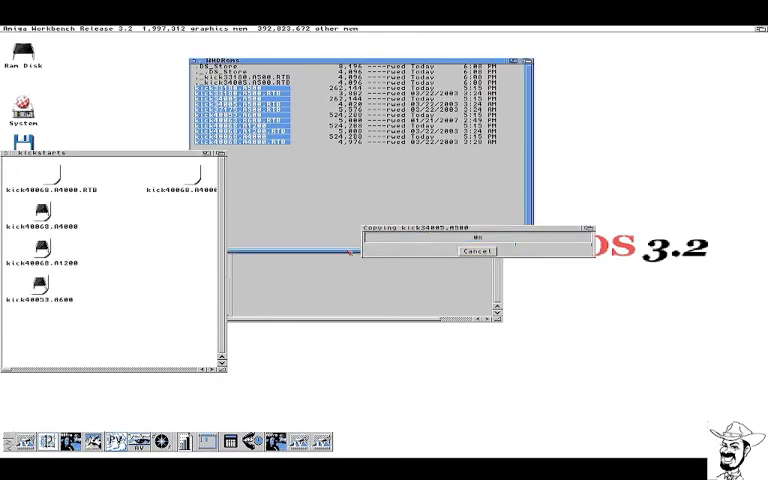
{"action": "left_click", "coordinate": [474, 240]}
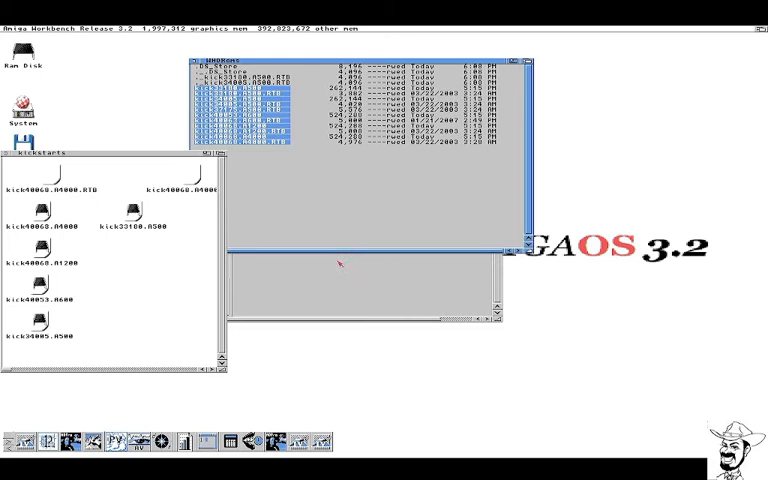
{"action": "mouse_move", "coordinate": [320, 282]}
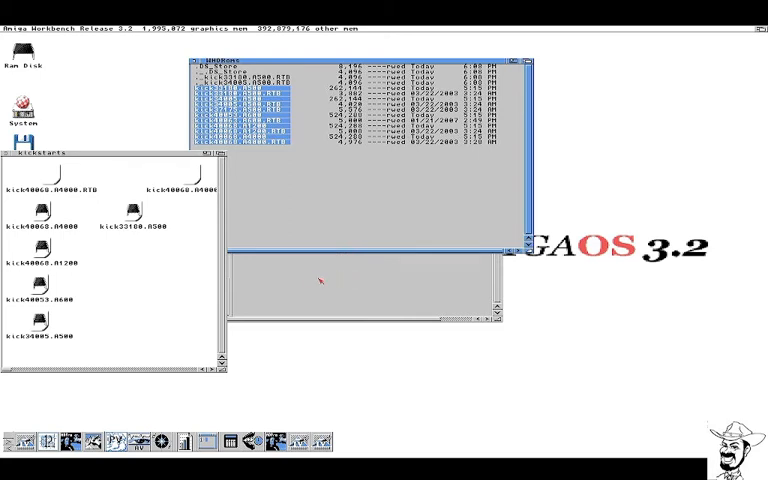
{"action": "mouse_move", "coordinate": [324, 288]}
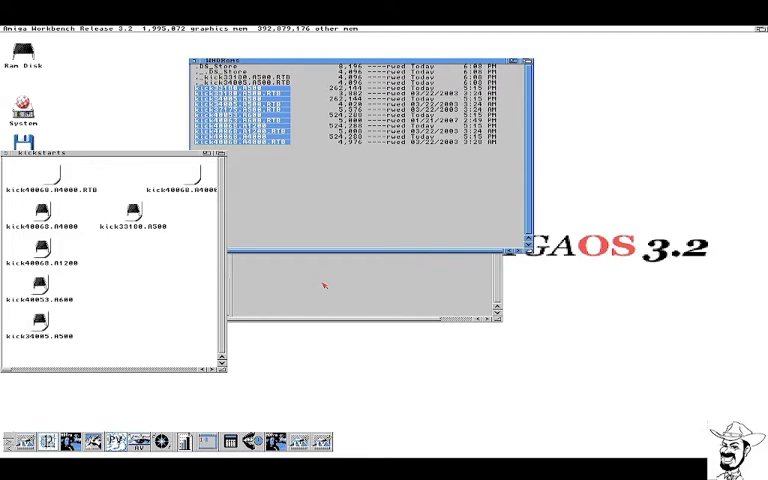
{"action": "mouse_move", "coordinate": [244, 260]}
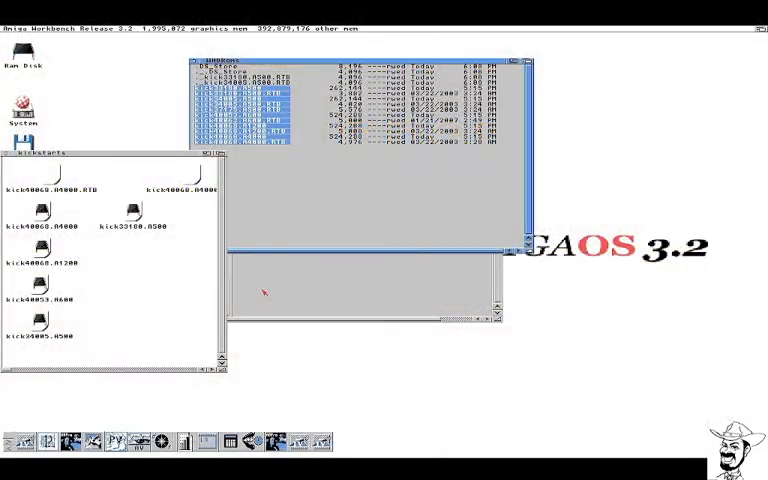
{"action": "mouse_move", "coordinate": [424, 220]}
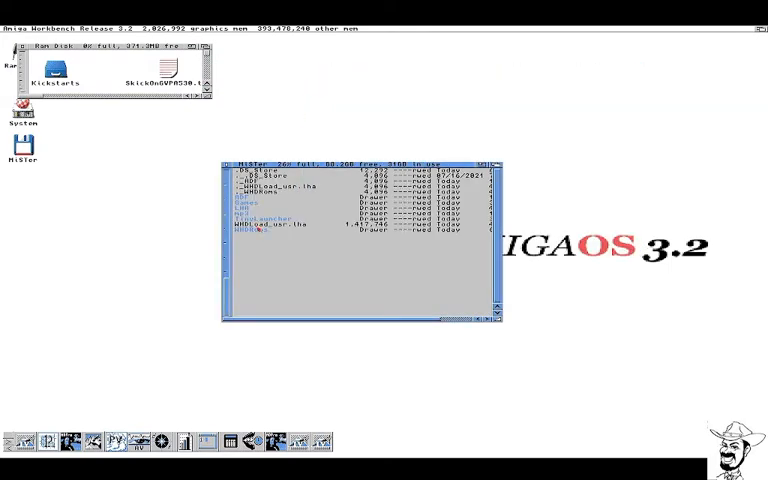
- Run lha x on the WHDLoad .lha archive and view its extracted WHDLoad drawer
{"action": "double_click", "coordinate": [276, 228]}
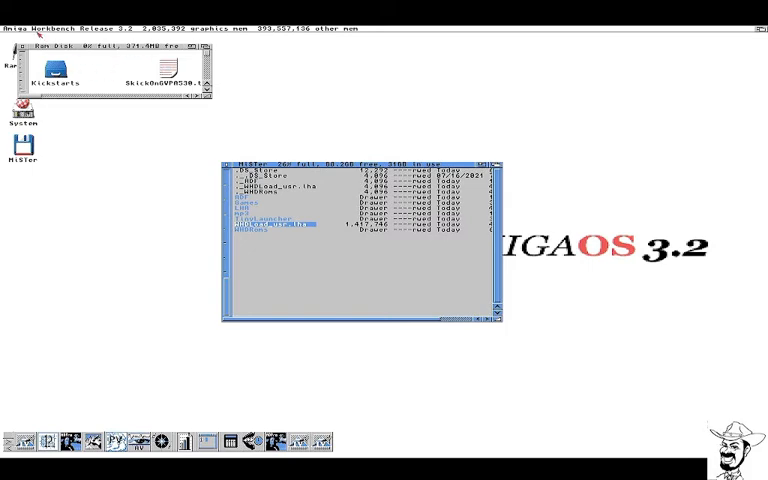
{"action": "left_click", "coordinate": [62, 16]}
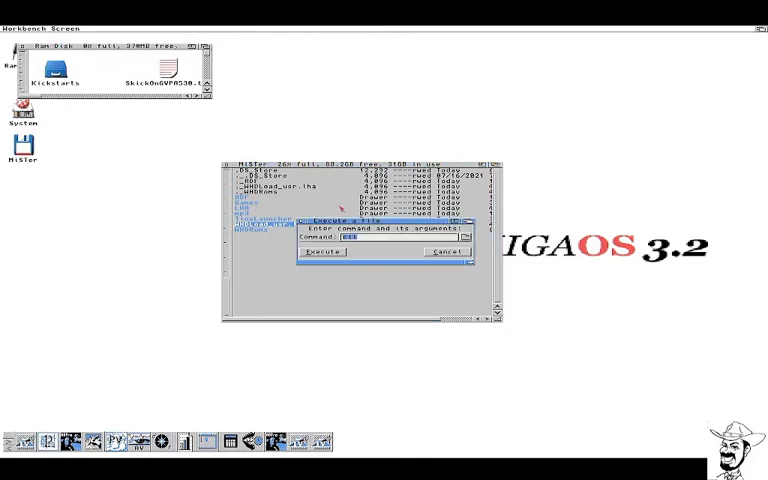
{"action": "left_click", "coordinate": [322, 252]}
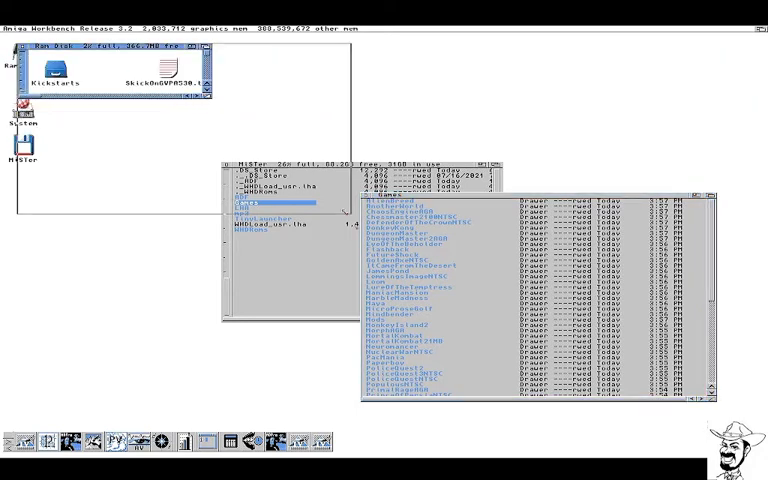
{"action": "left_click", "coordinate": [78, 18]}
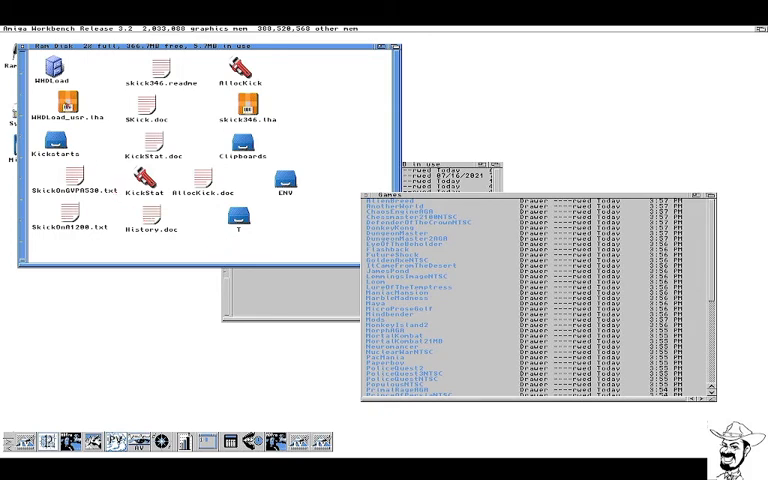
- Start the WHDLoad installer from its drawer and accept the default installation options
{"action": "double_click", "coordinate": [52, 72]}
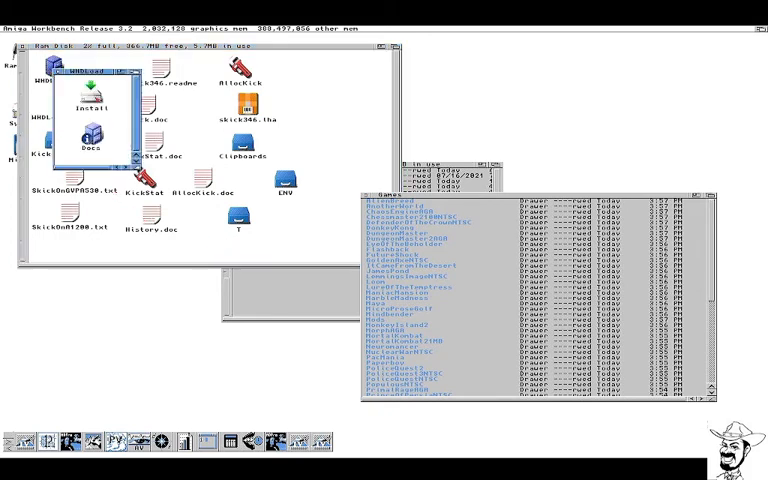
{"action": "double_click", "coordinate": [78, 100]}
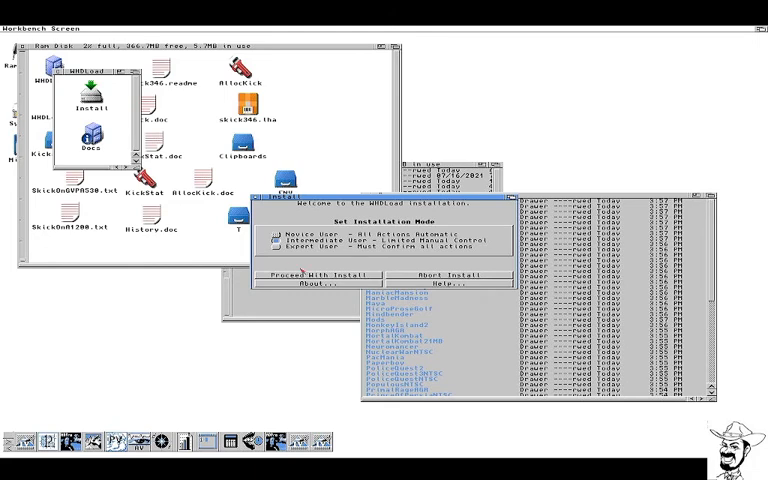
{"action": "left_click", "coordinate": [298, 276]}
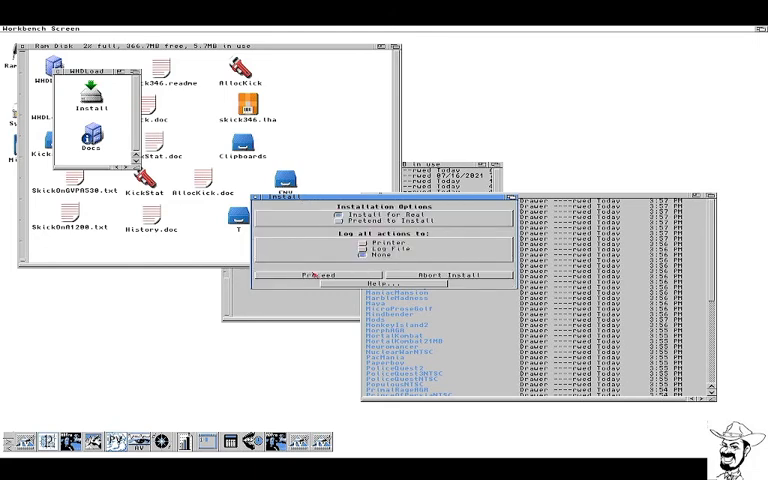
{"action": "left_click", "coordinate": [312, 284]}
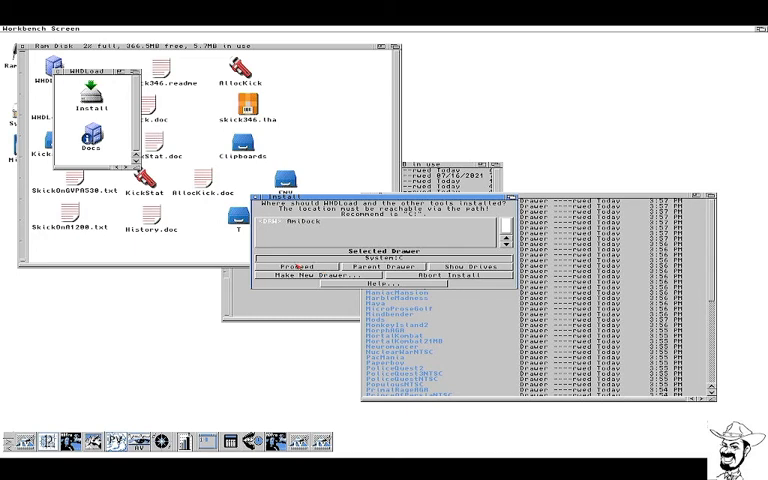
- Confirm the destination drawers for WHDLoad and its documentation, finishing the installation
{"action": "left_click", "coordinate": [296, 264]}
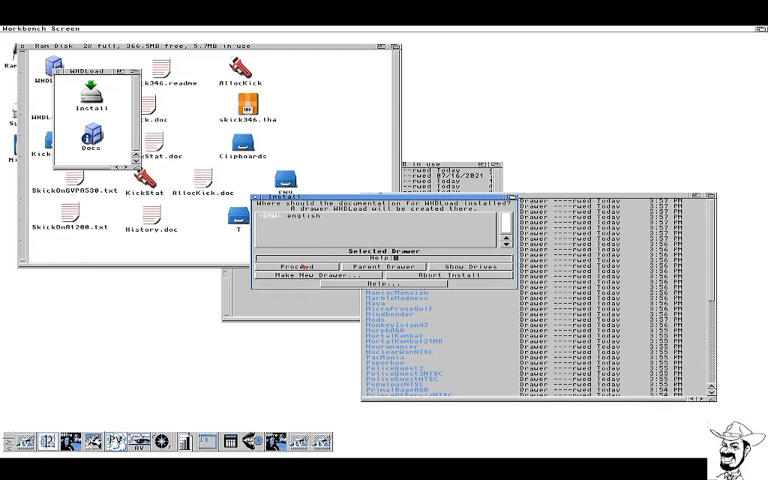
{"action": "left_click", "coordinate": [296, 266]}
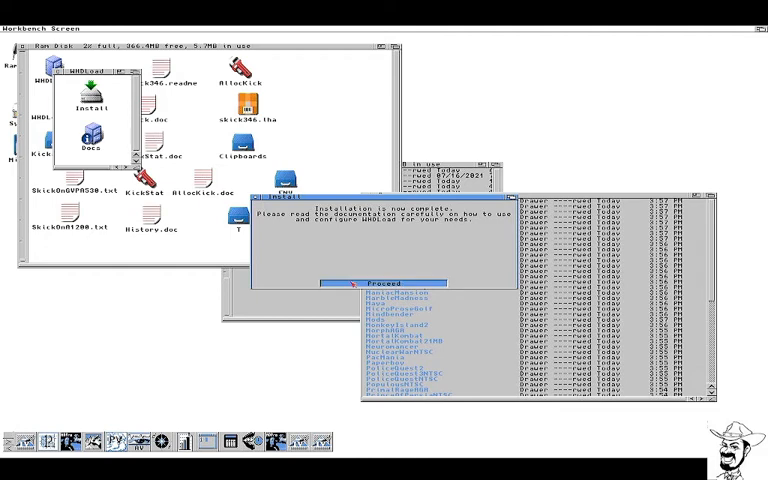
{"action": "left_click", "coordinate": [388, 284]}
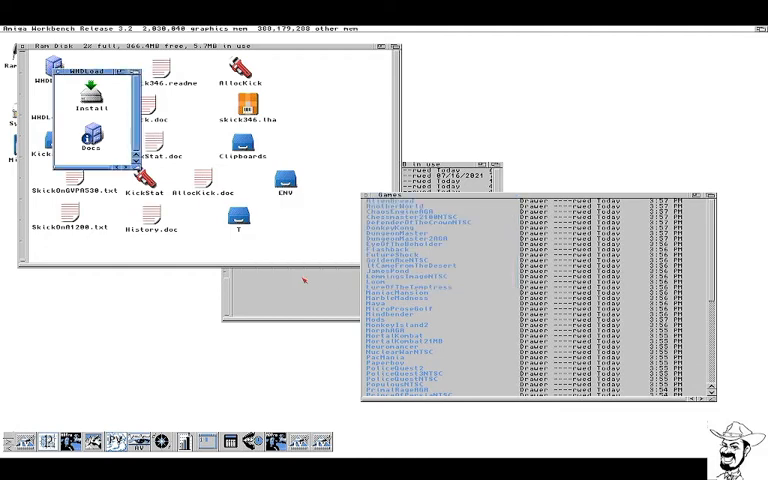
{"action": "mouse_move", "coordinate": [252, 256]}
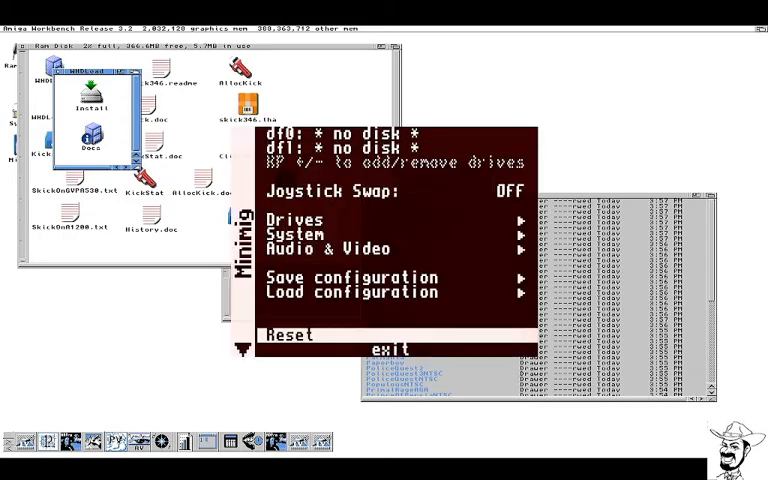
- Reset the Amiga core from the MiSTer OSD so Workbench reboots fresh
{"action": "left_click", "coordinate": [288, 334]}
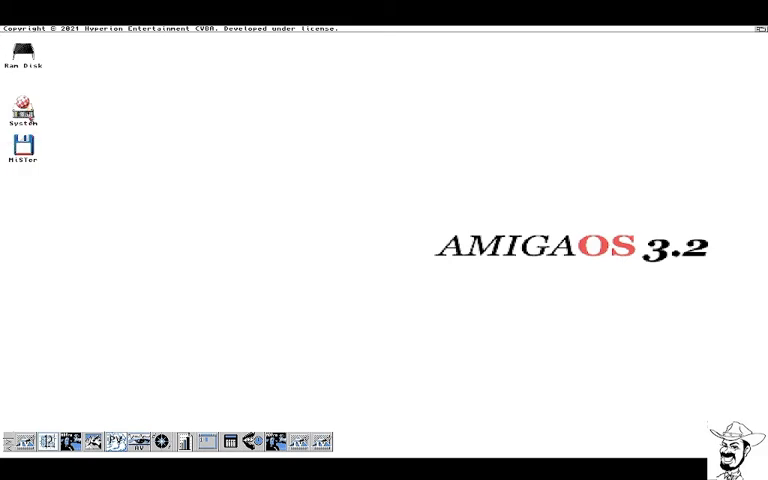
- Launch Another World from the games drawer, then view the oldgames.sk code wheel page
{"action": "double_click", "coordinate": [22, 140]}
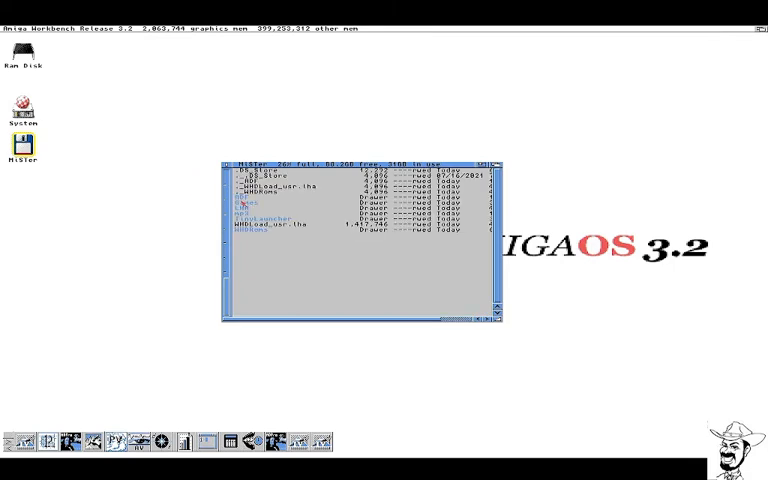
{"action": "double_click", "coordinate": [256, 204]}
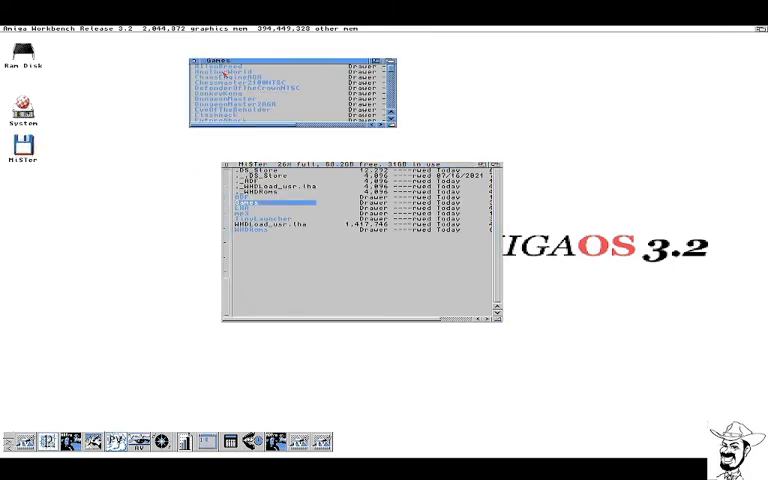
{"action": "double_click", "coordinate": [230, 72]}
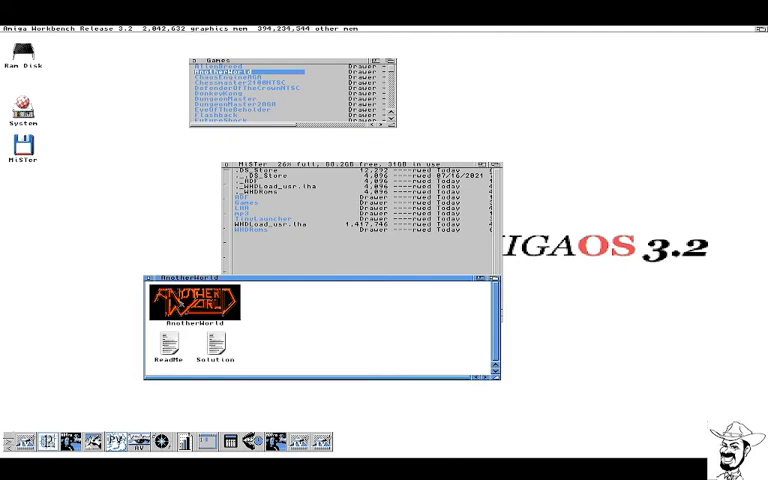
{"action": "double_click", "coordinate": [184, 312]}
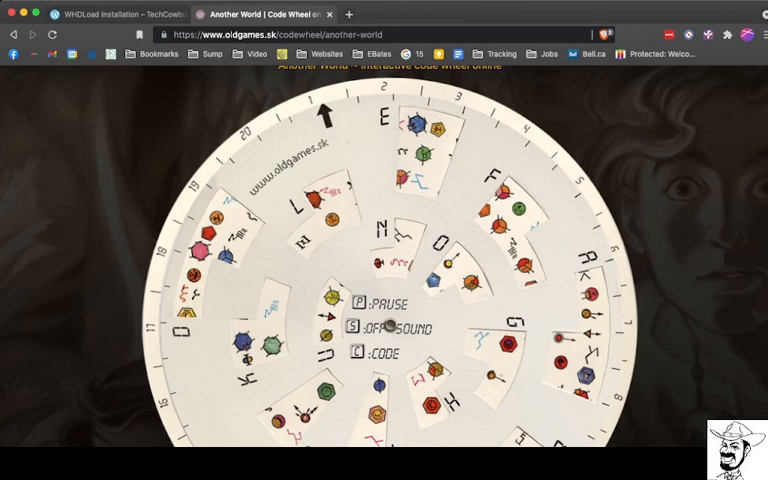
{"action": "scroll", "scroll_direction": "up", "scroll_amount": 3}
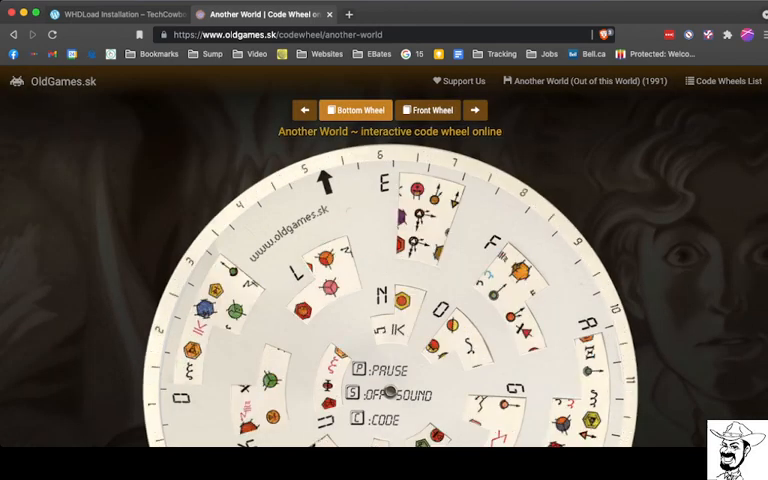